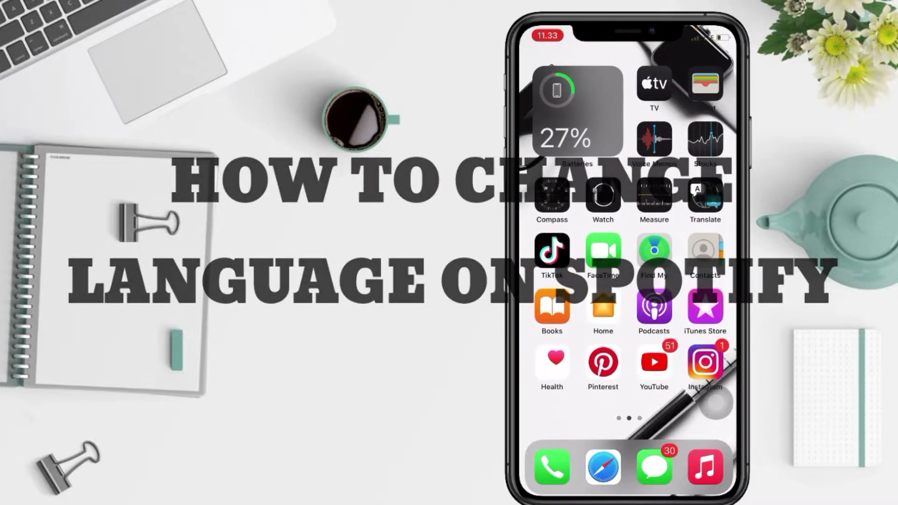
# Swipe across the home screen pages to reach the page holding the Settings icon.
pyautogui.hscroll(-3)
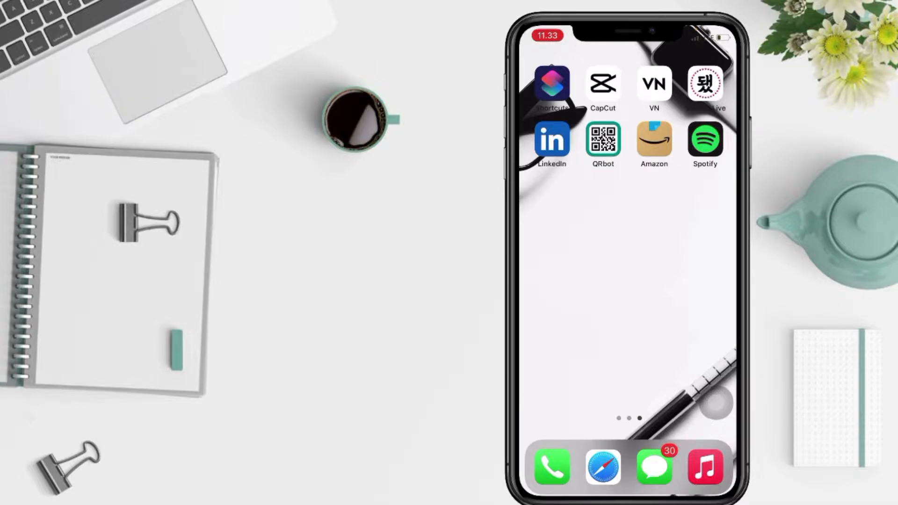
pyautogui.hscroll(-3)
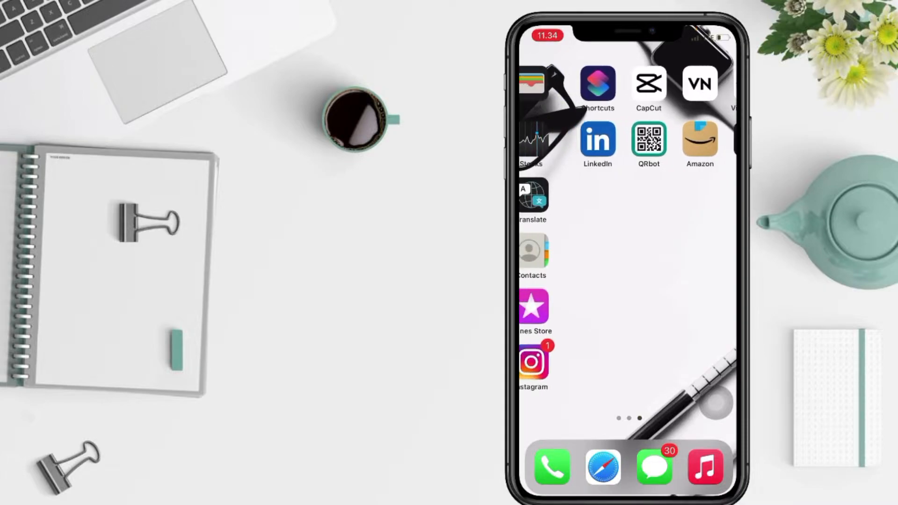
pyautogui.hscroll(-3)
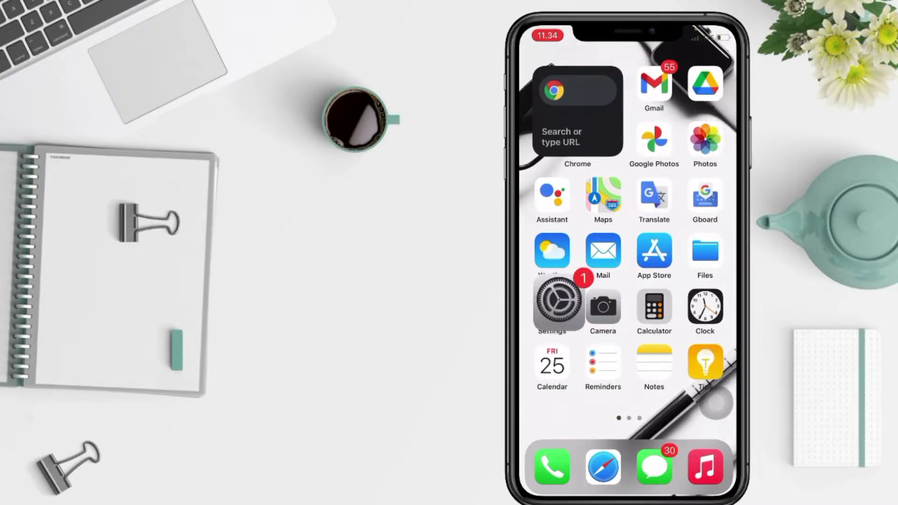
# Navigate from Settings into General and then Language & Region.
pyautogui.click(552, 302)
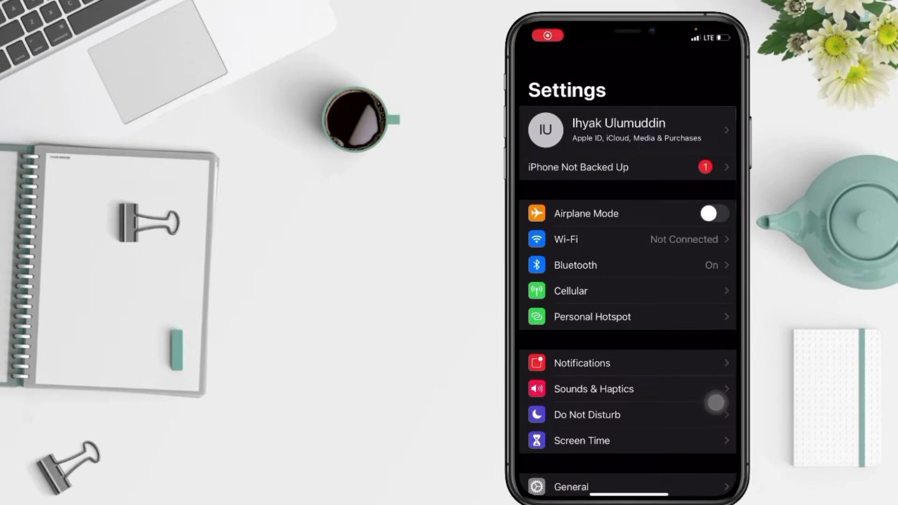
pyautogui.scroll(-3)
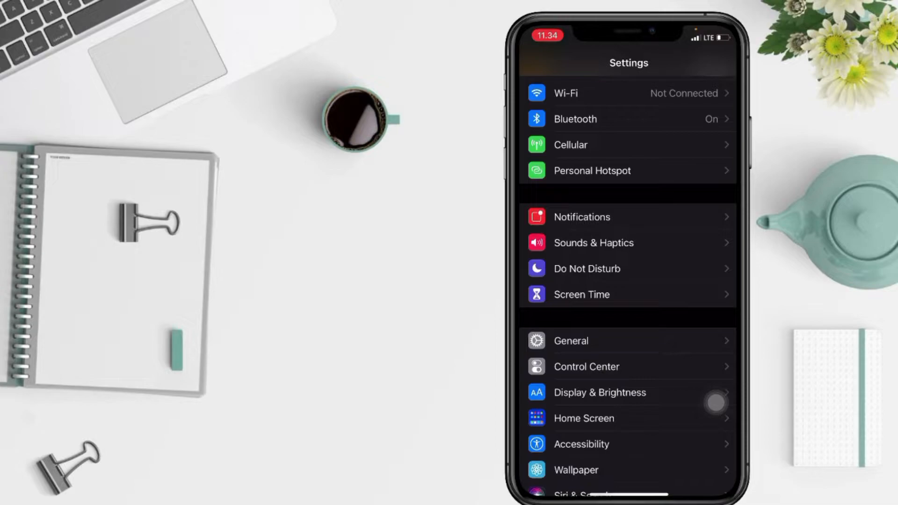
pyautogui.click(570, 340)
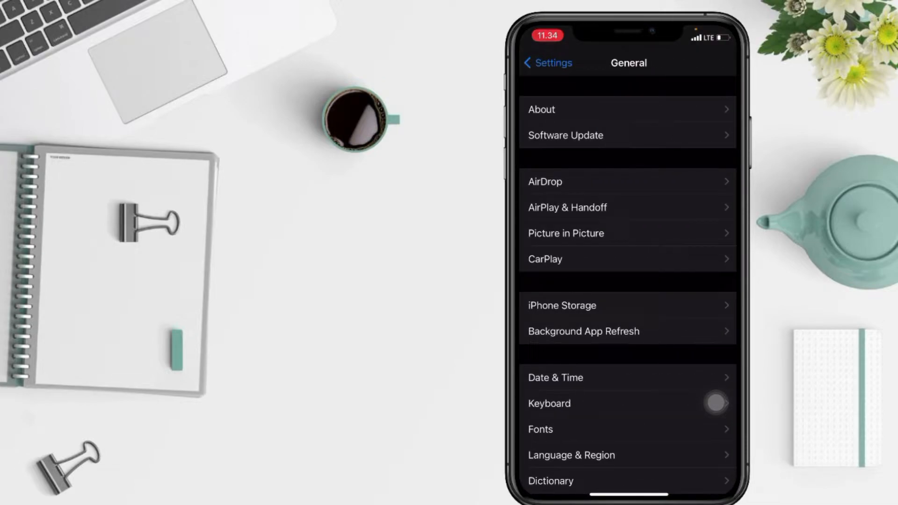
pyautogui.scroll(-3)
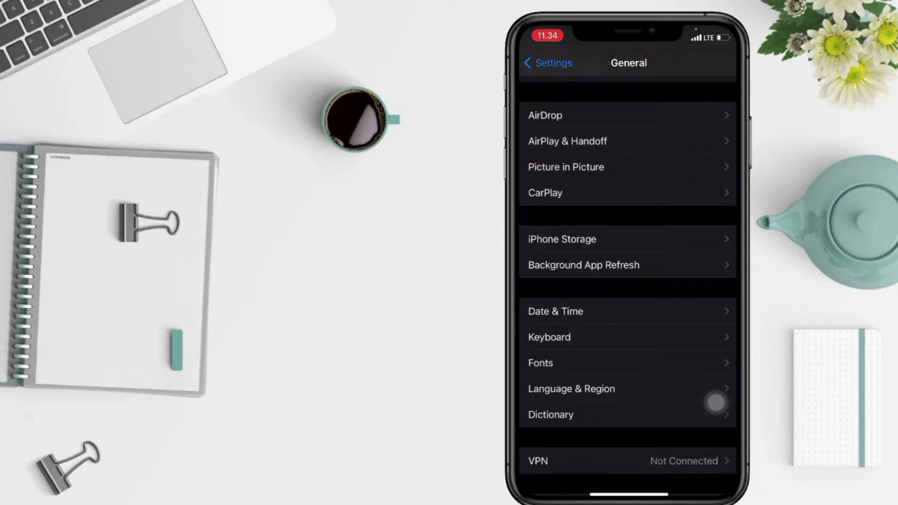
pyautogui.moveTo(626, 426)
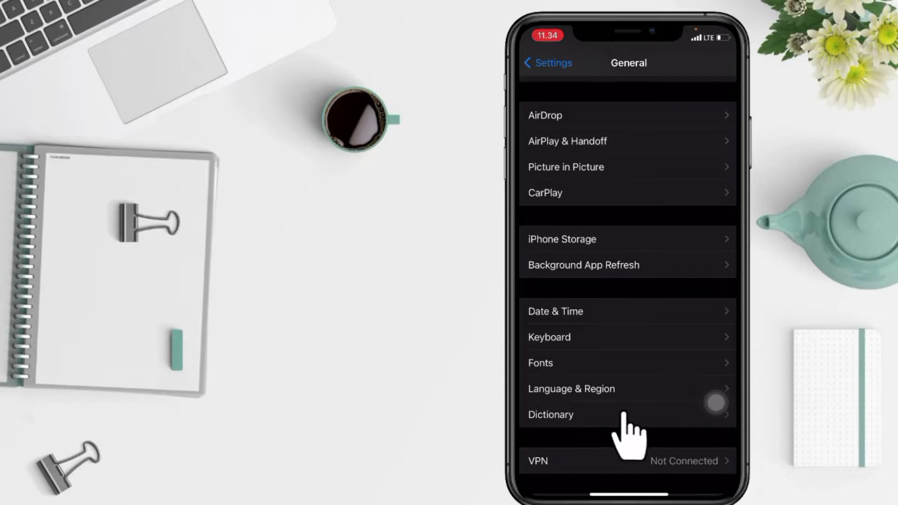
pyautogui.click(571, 389)
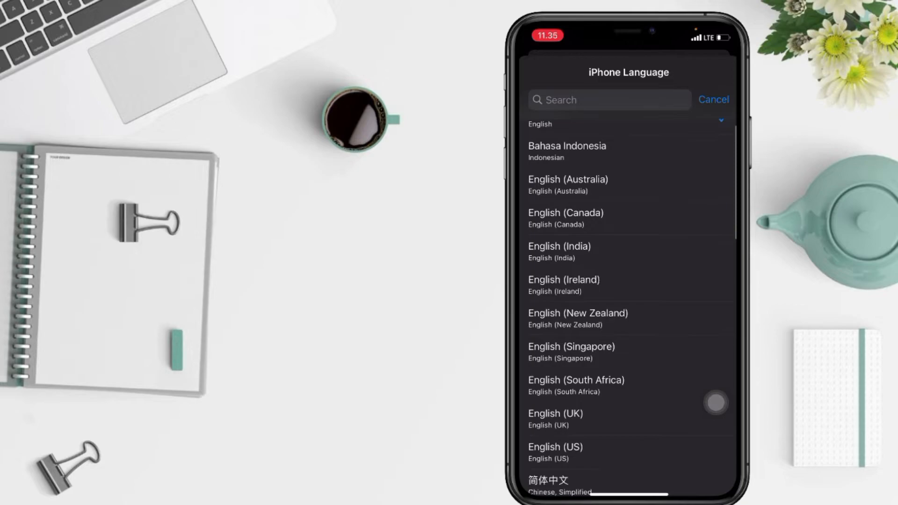
# Select Bahasa Indonesia as the iPhone language and confirm 'Change to Indonesian'.
pyautogui.scroll(-3)
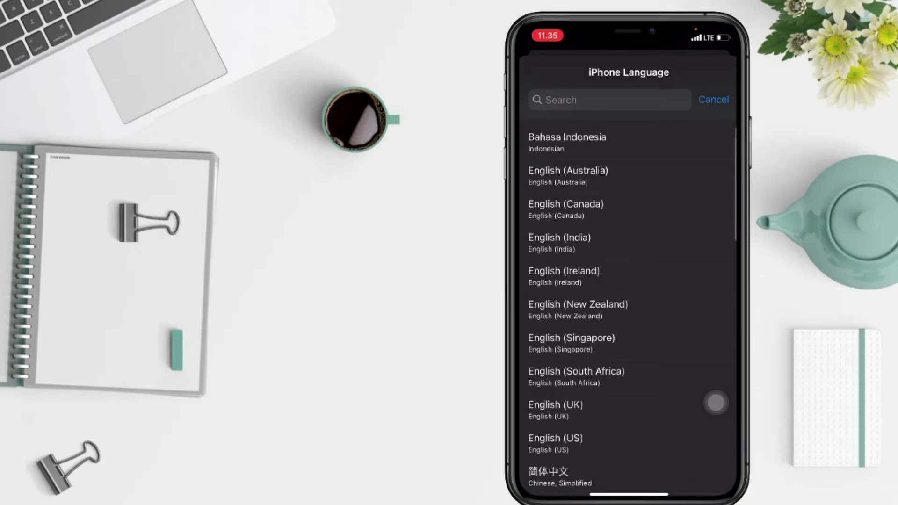
pyautogui.click(567, 143)
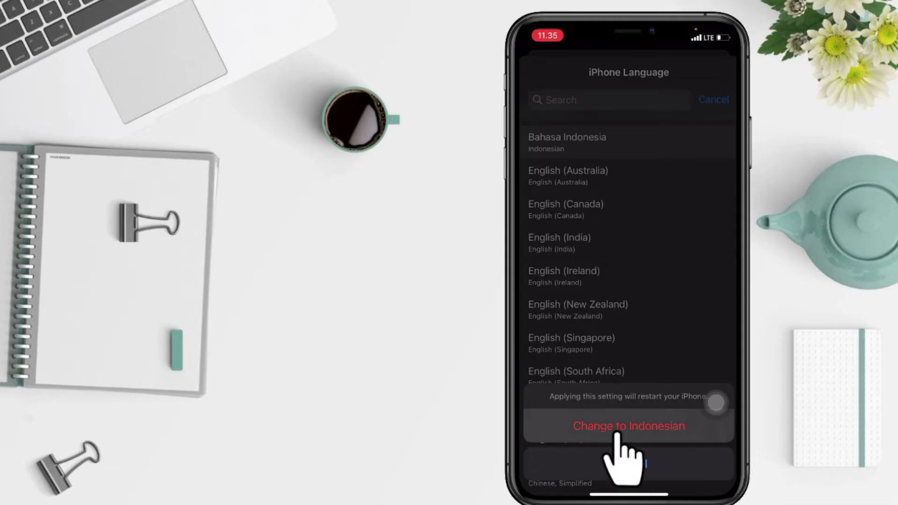
pyautogui.click(628, 425)
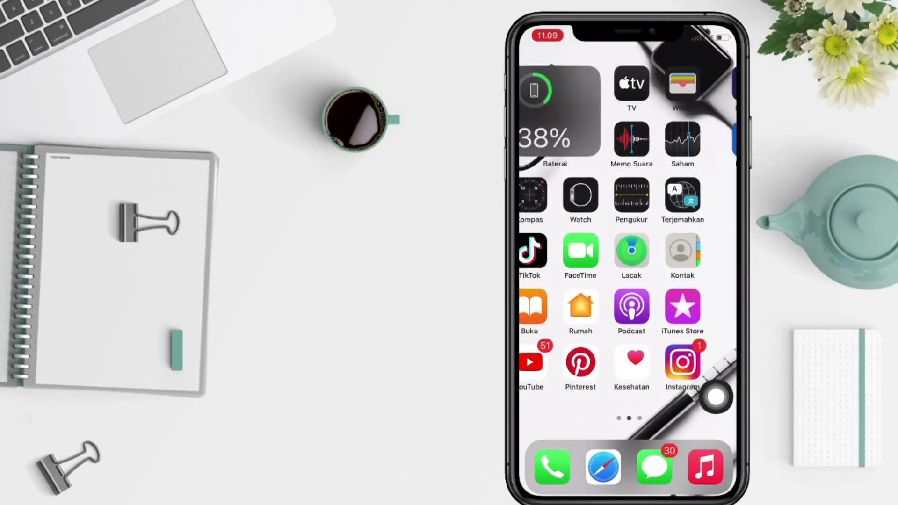
pyautogui.click(630, 262)
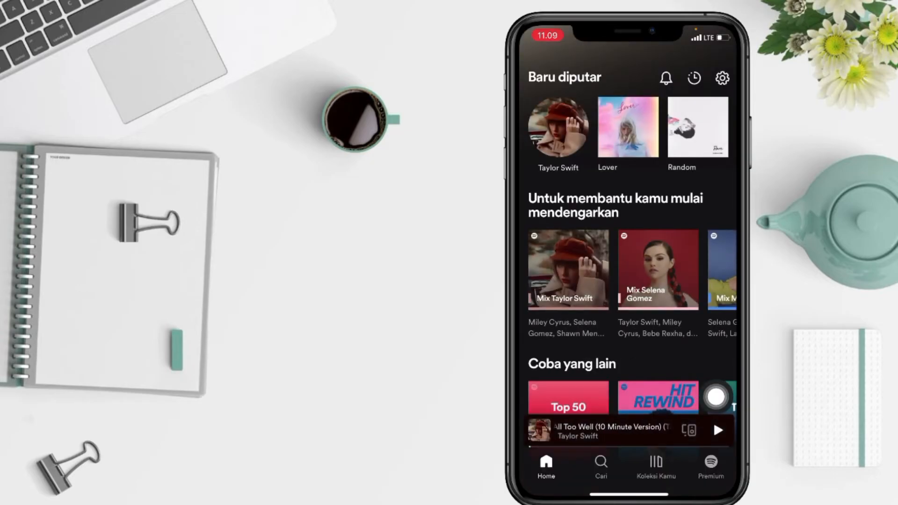
pyautogui.scroll(-3)
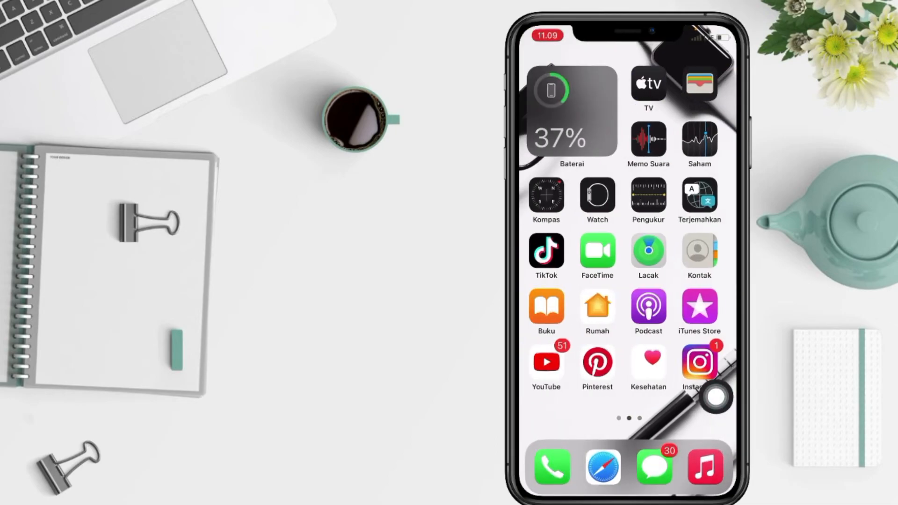
# Swipe right from the first home page to the Today View widgets, now in Indonesian.
pyautogui.hscroll(-3)
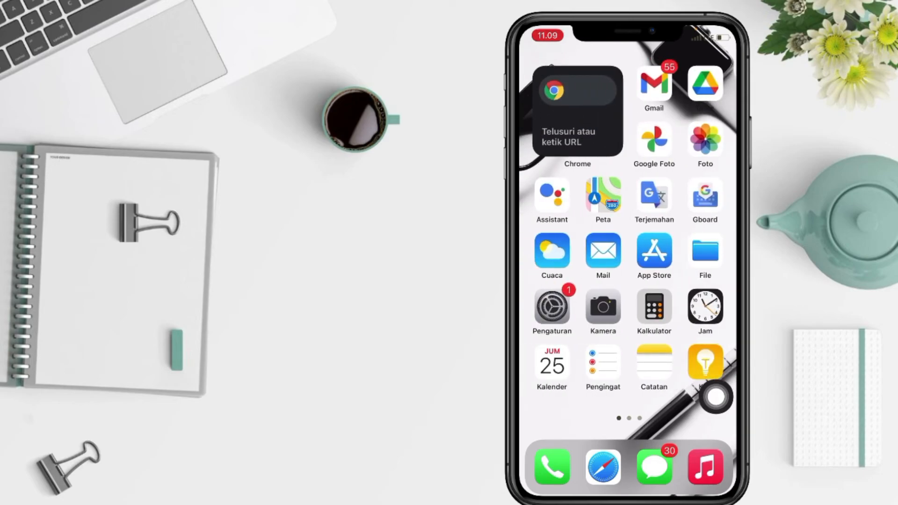
pyautogui.hscroll(3)
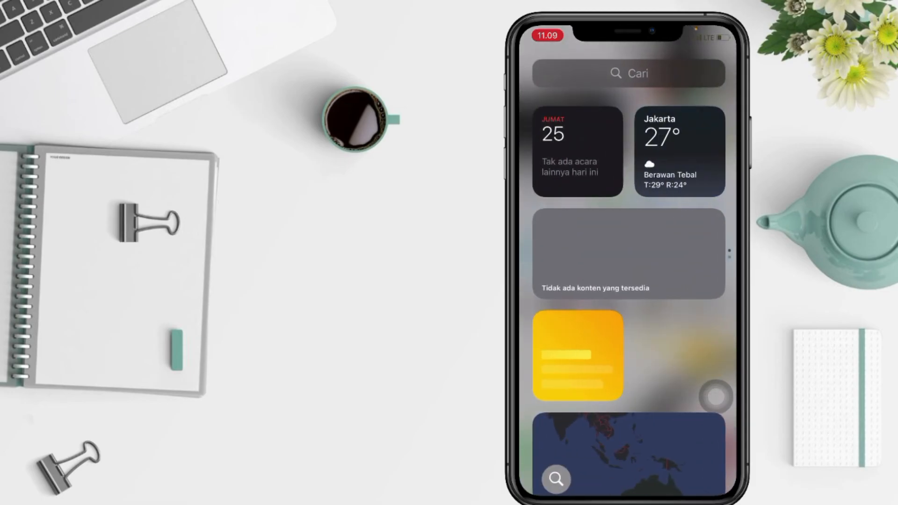